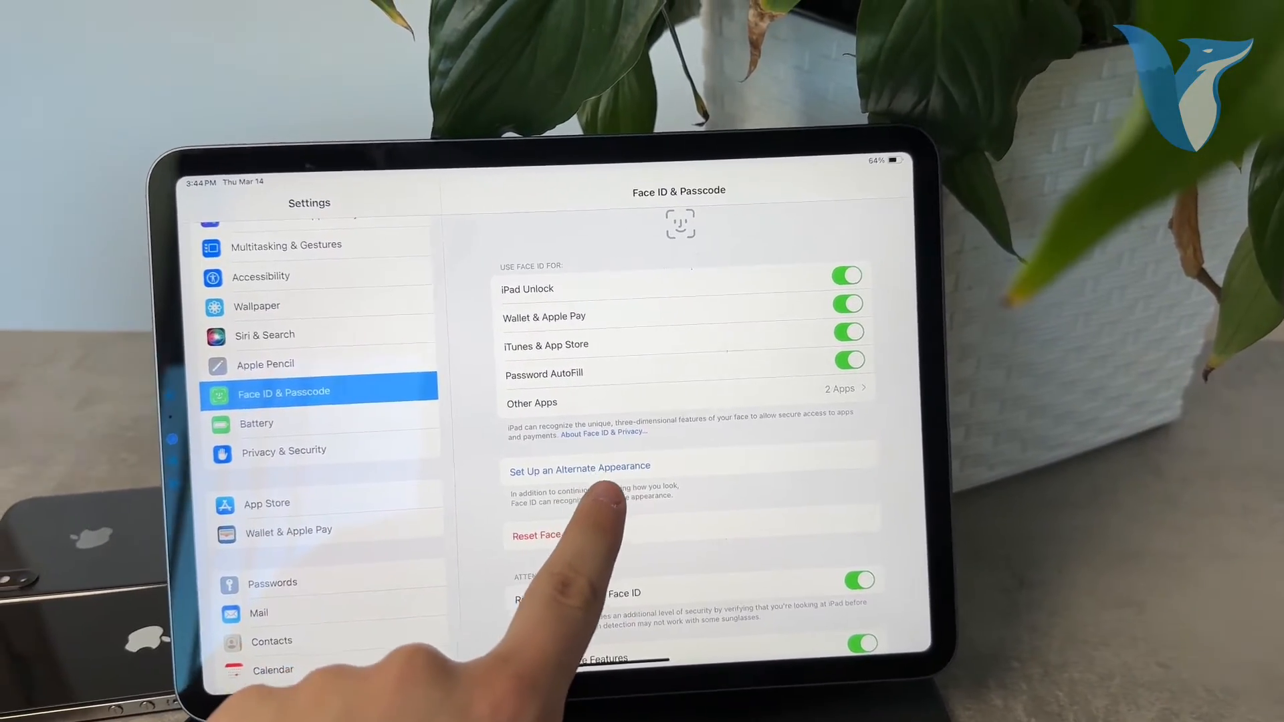
# Step: Switch off Face ID for Wallet & Apple Pay, bringing up the turn-off confirmation
pyautogui.click(579, 467)
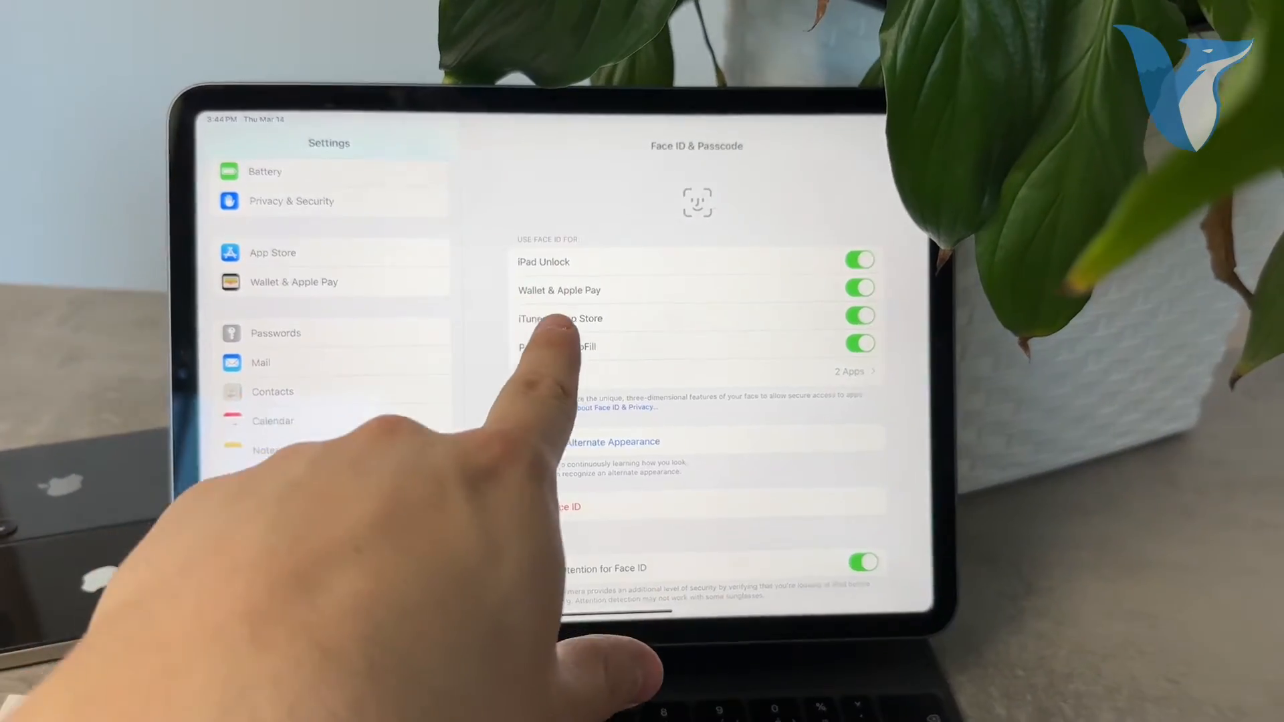
pyautogui.click(859, 288)
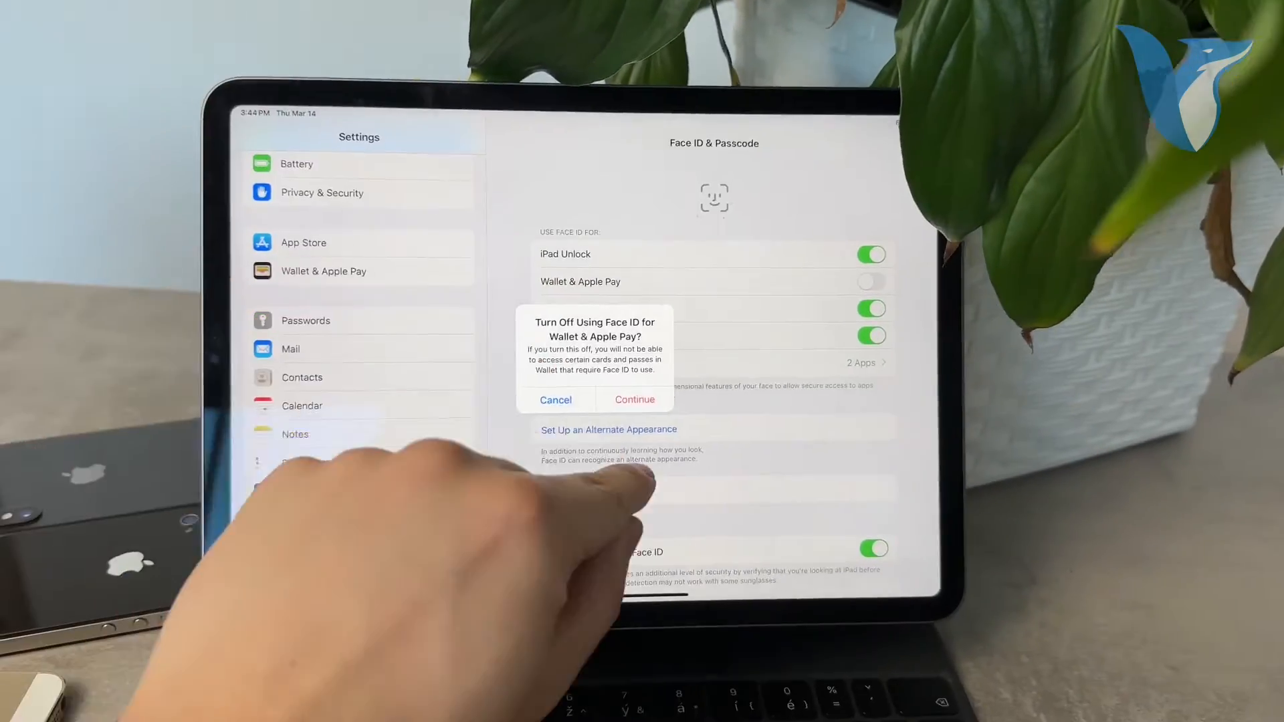